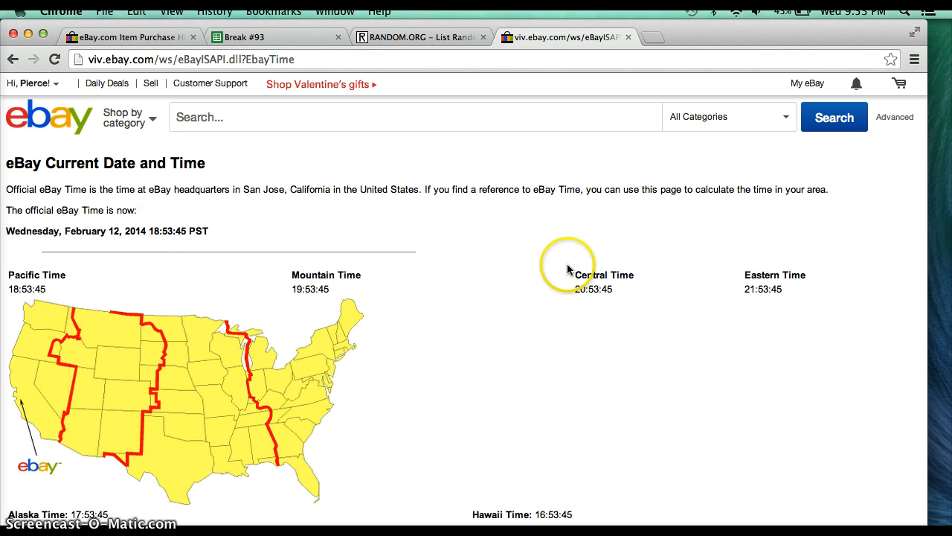
mouse_move(757, 293)
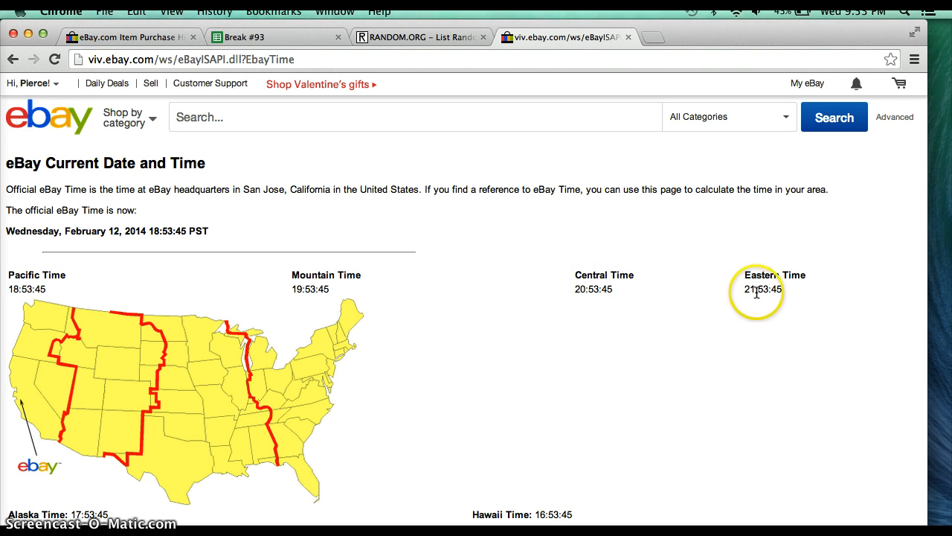
mouse_move(15, 305)
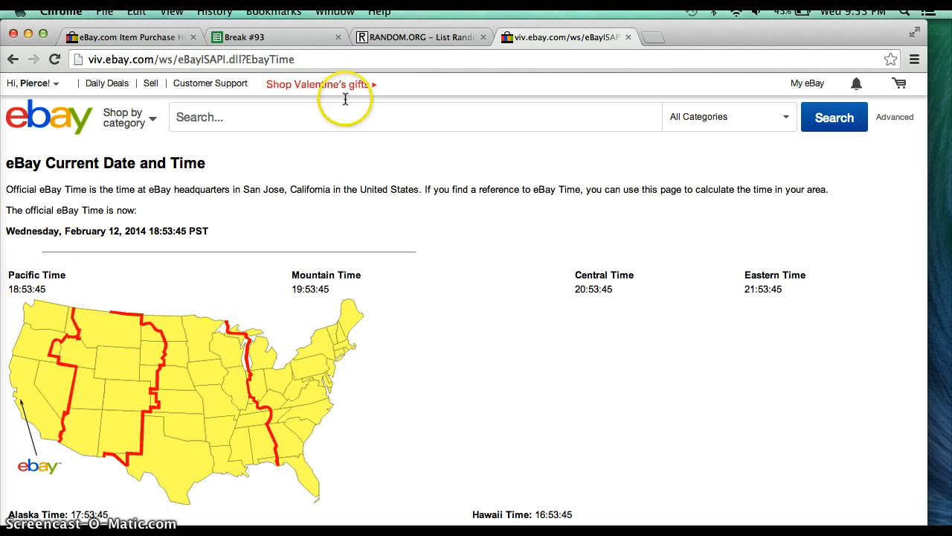
click(245, 37)
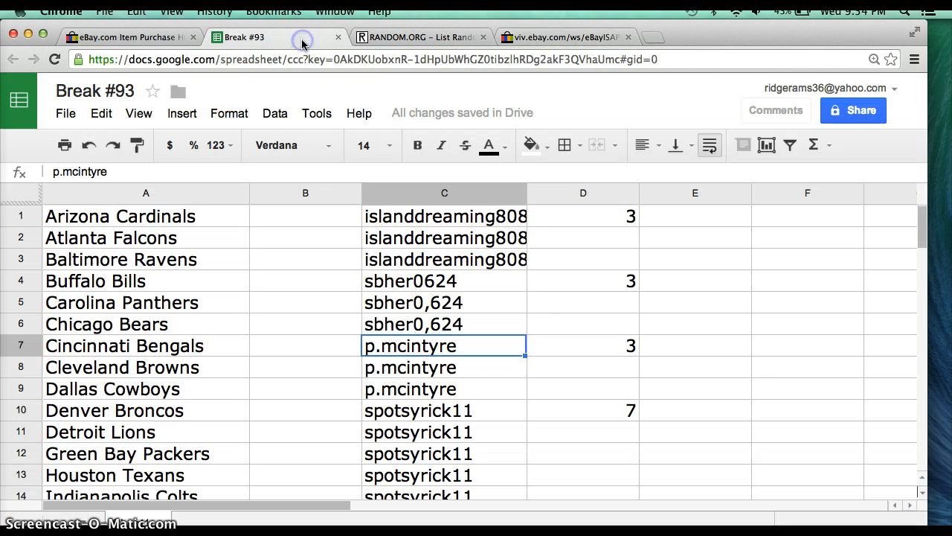
click(445, 215)
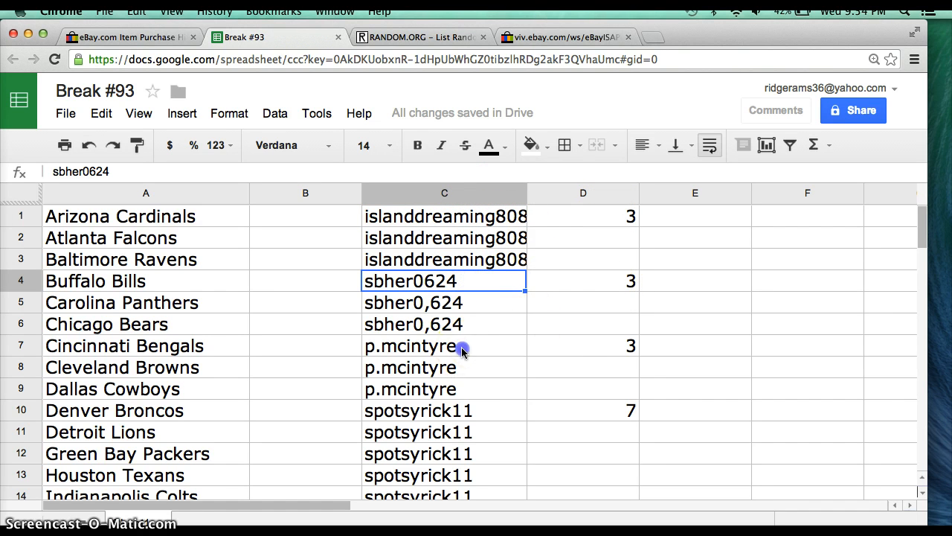
click(445, 346)
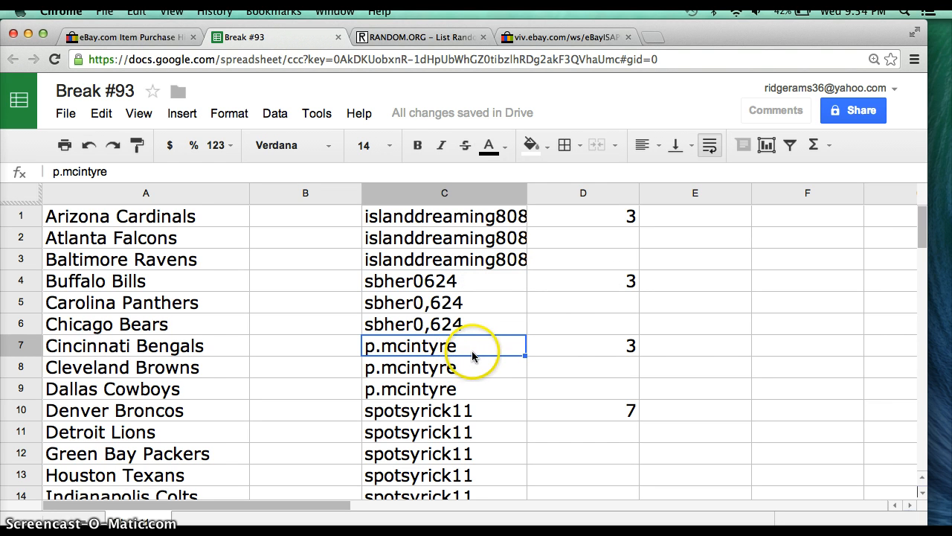
mouse_move(476, 425)
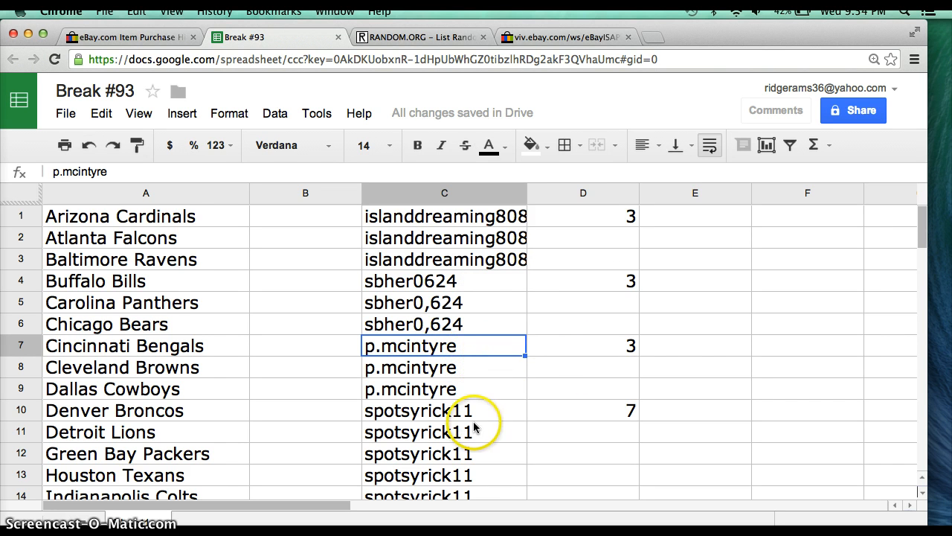
scroll(down, 3)
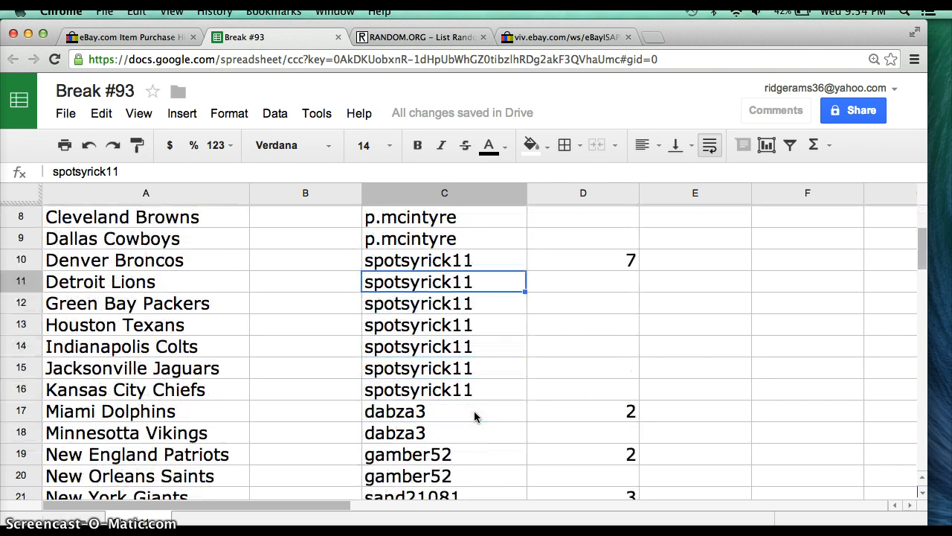
click(444, 411)
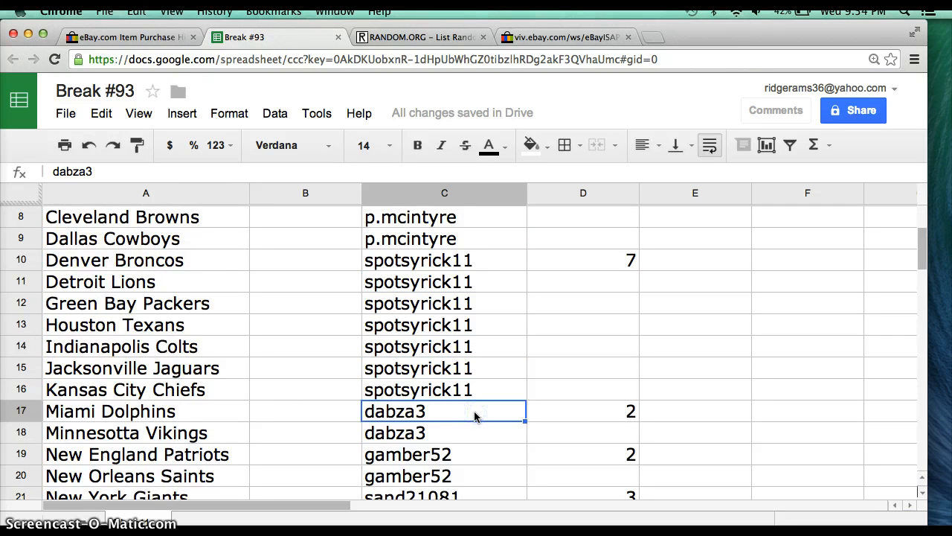
scroll(down, 3)
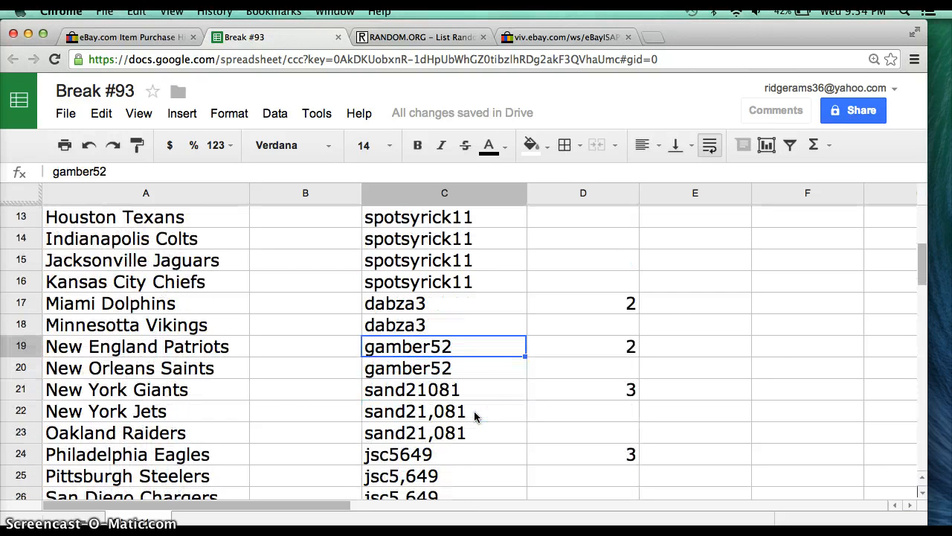
click(444, 389)
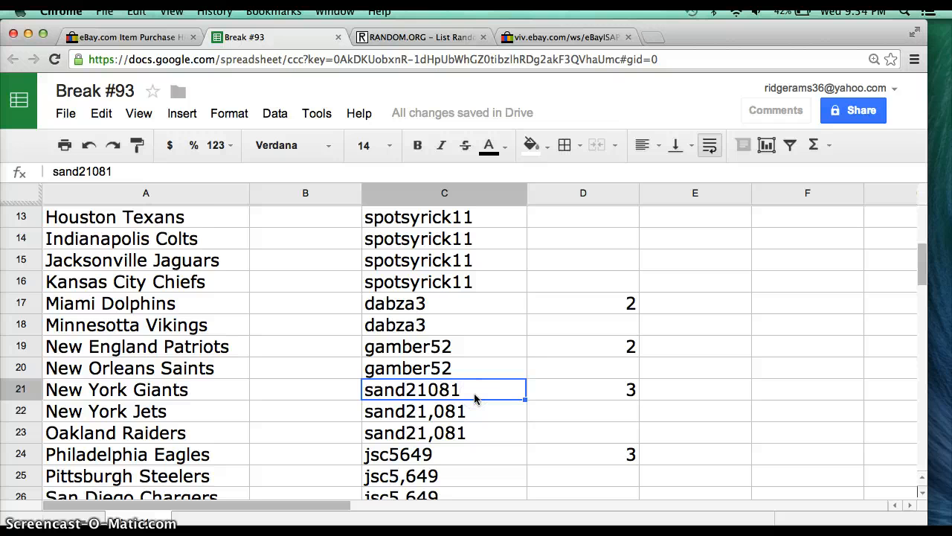
Scroll to the end and copy the whole column C of 32 usernames.
scroll(down, 3)
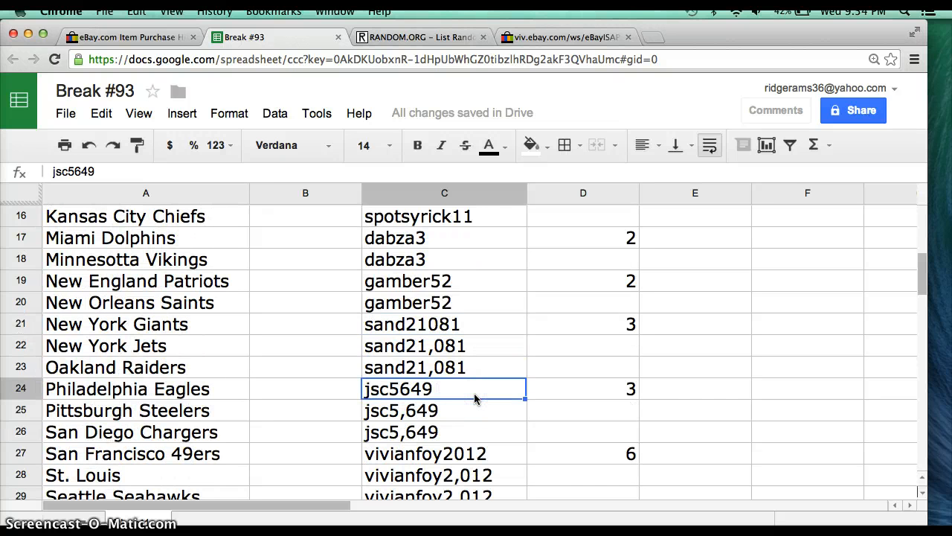
scroll(down, 3)
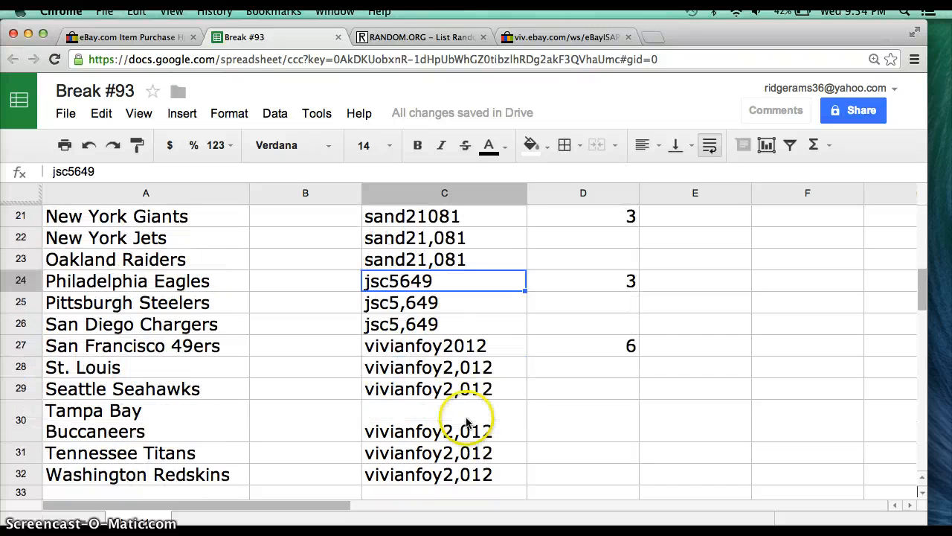
scroll(down, 3)
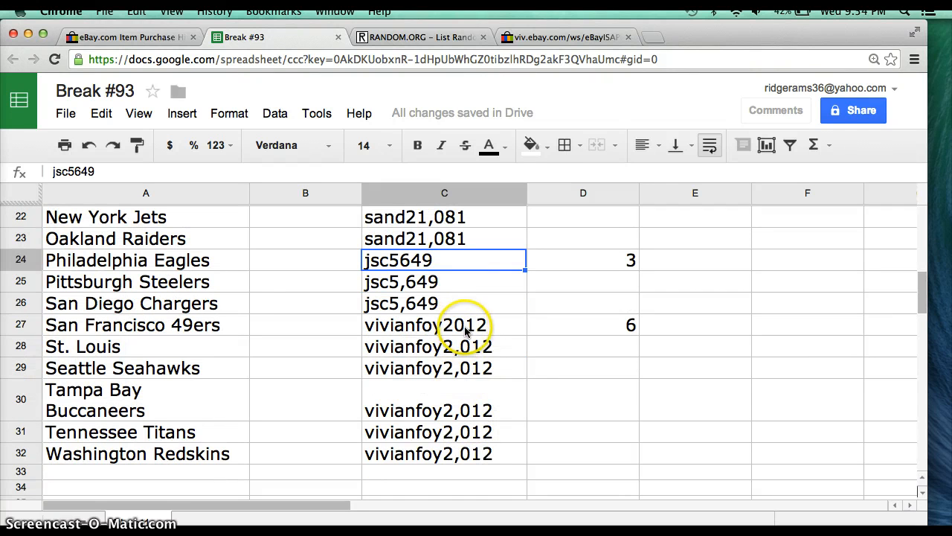
click(445, 453)
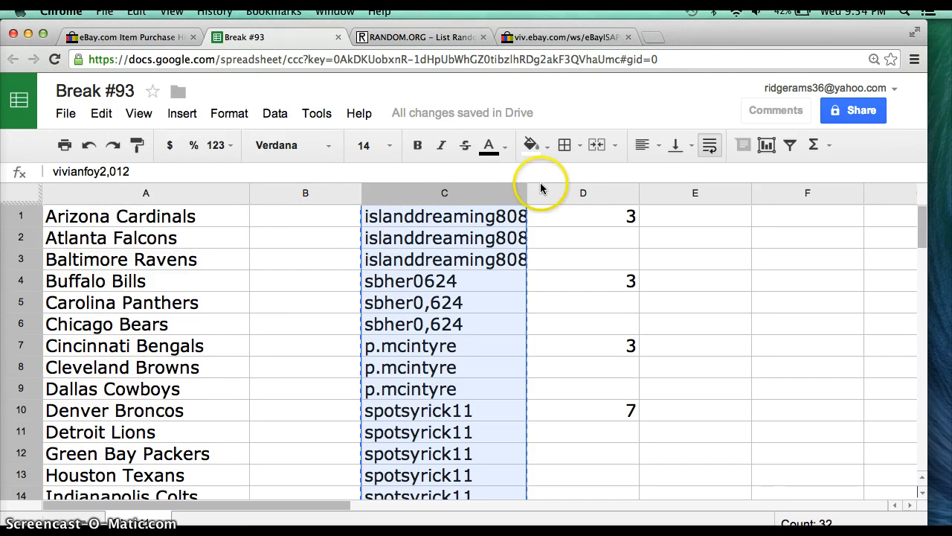
Paste the 32 usernames into RANDOM.ORG's List Randomizer and randomize them.
click(421, 38)
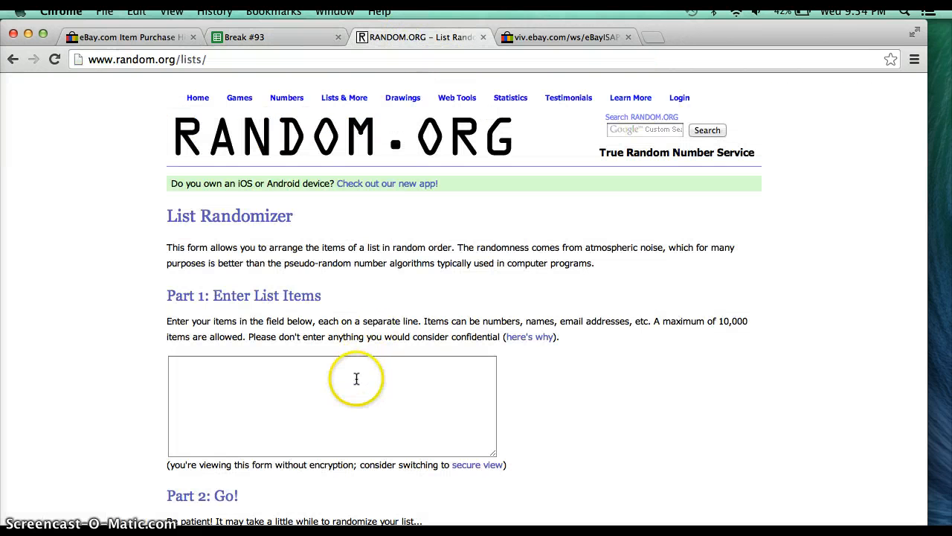
text(islanddreaming808)
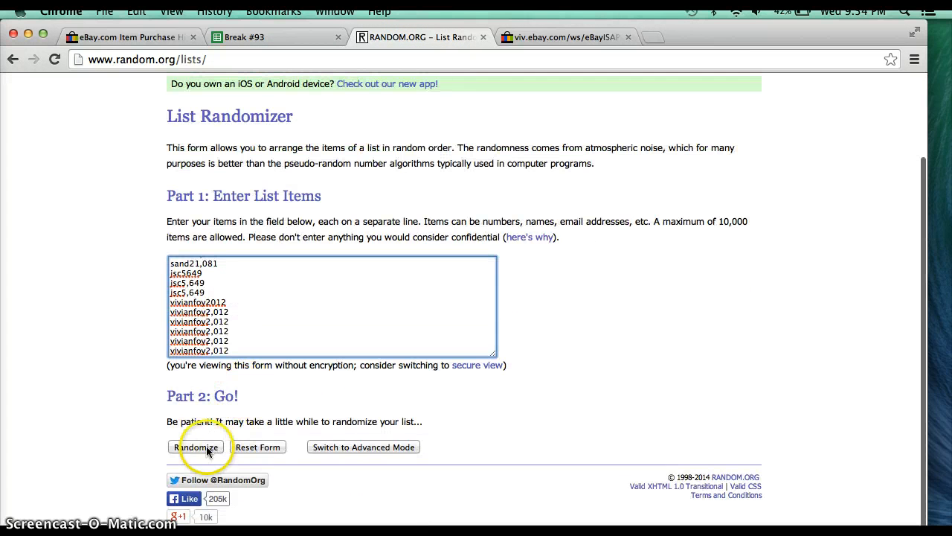
click(196, 447)
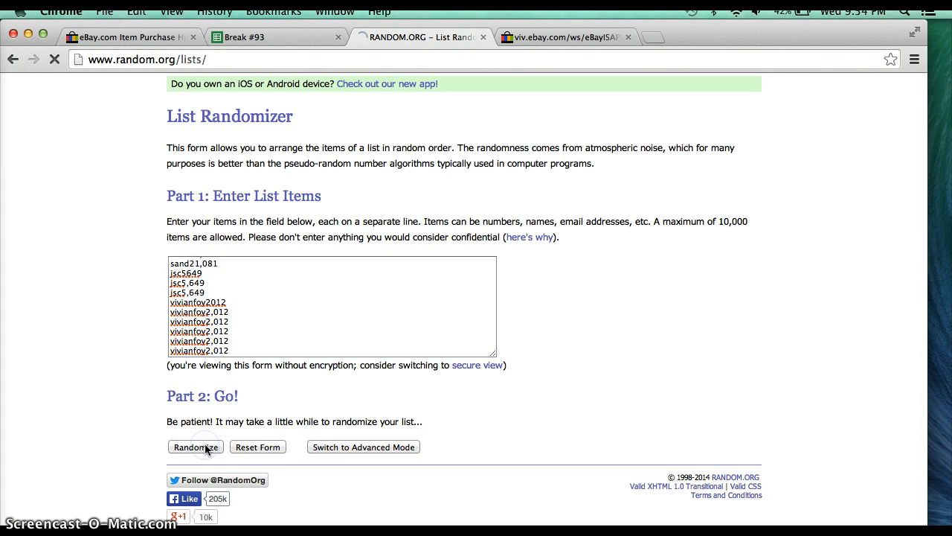
click(195, 447)
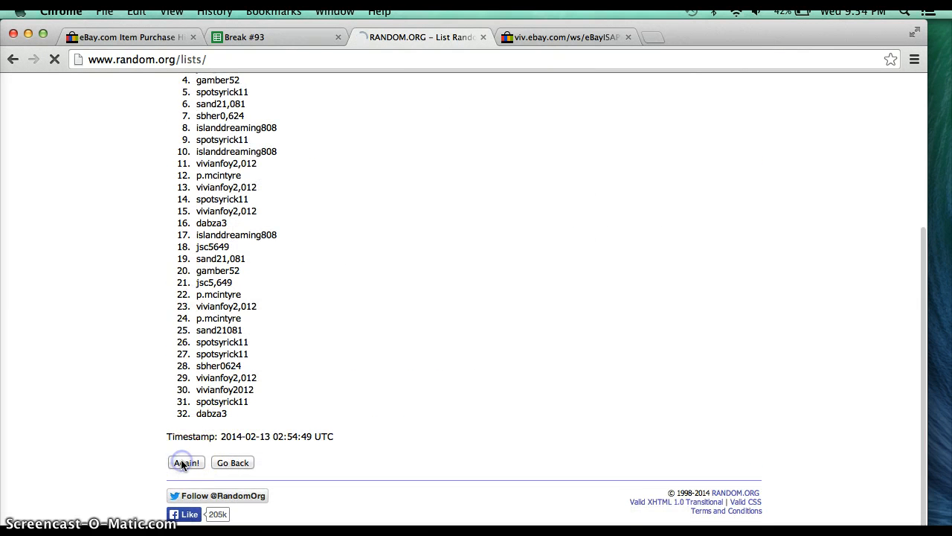
Reshuffle the username list twice more and scroll through the results.
click(185, 462)
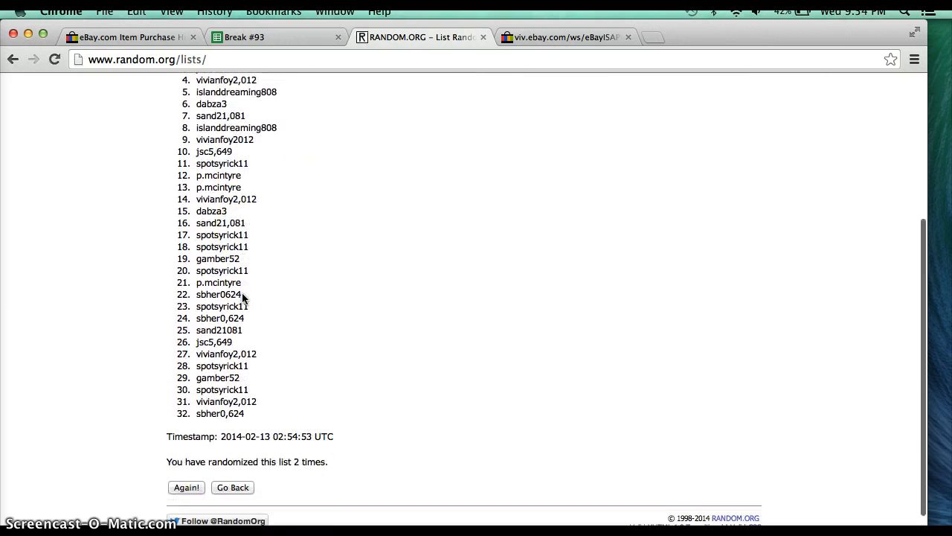
click(186, 487)
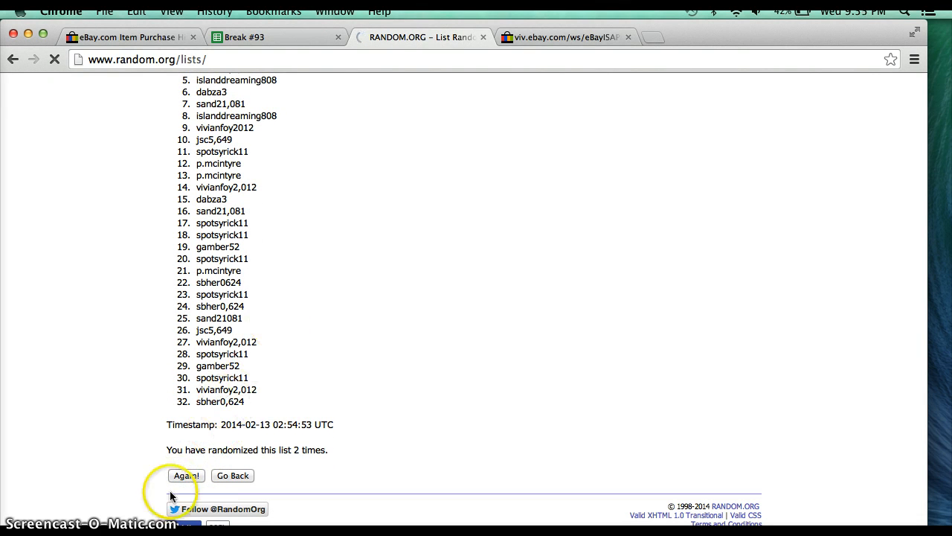
click(186, 475)
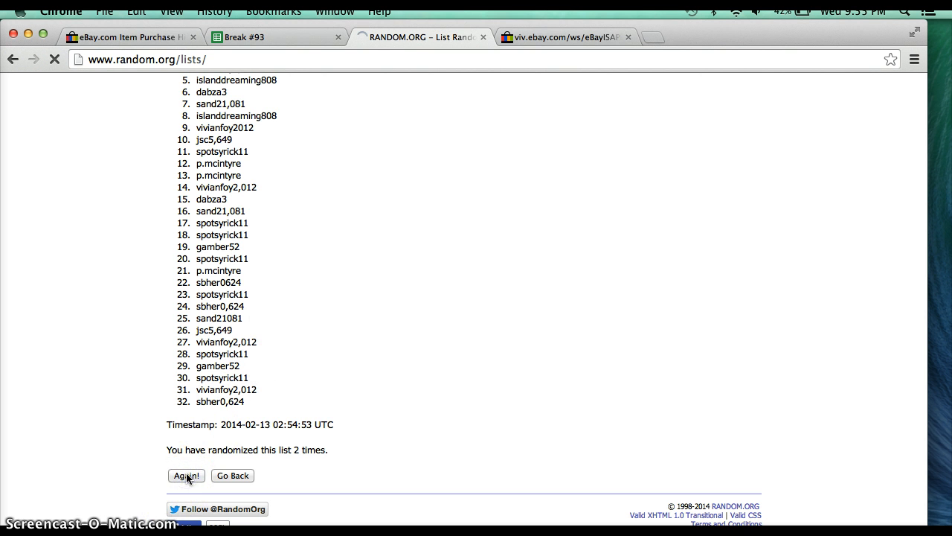
click(185, 476)
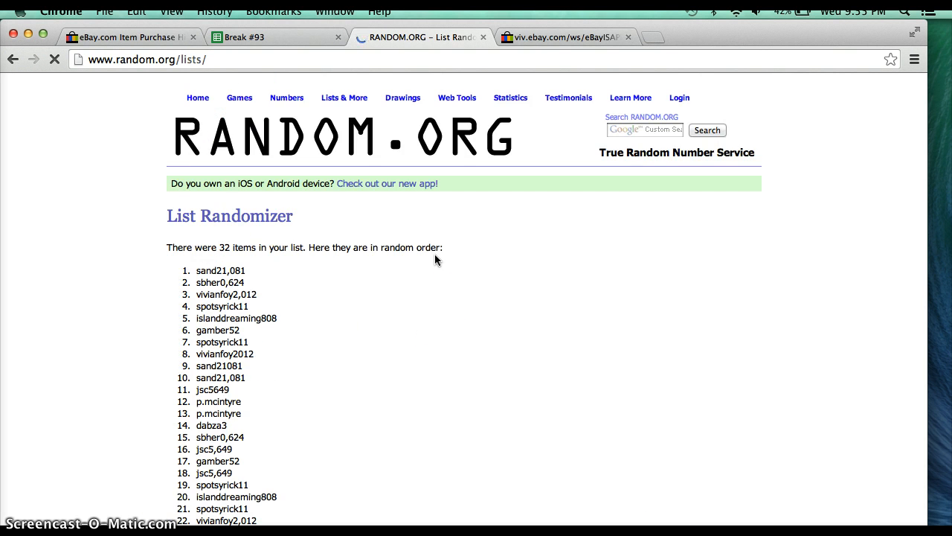
scroll(down, 3)
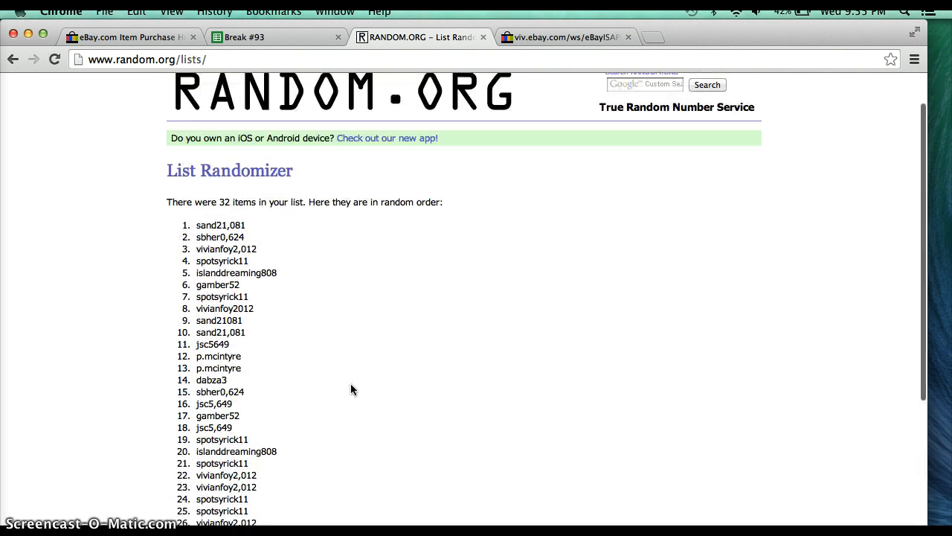
scroll(down, 3)
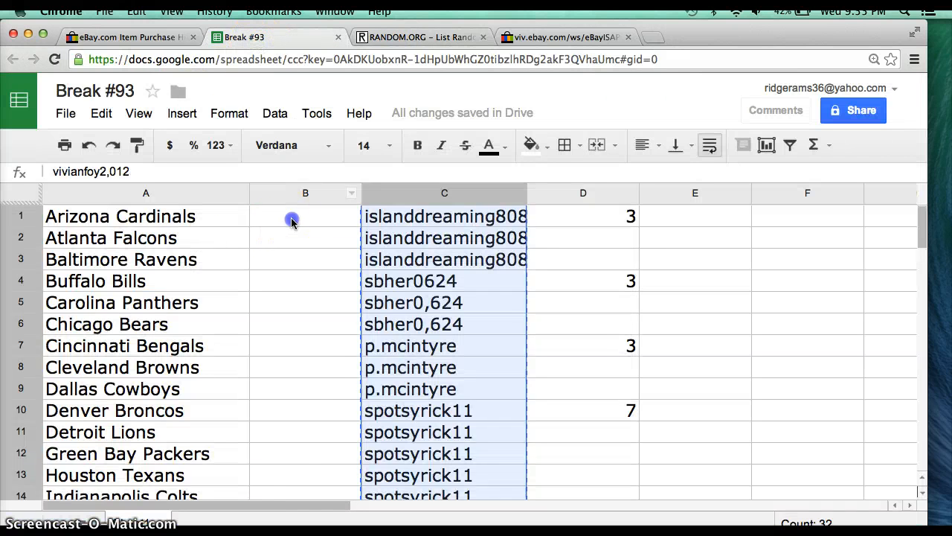
Select cells B1 through B32, beside Arizona down to Washington Redskins.
scroll(down, 3)
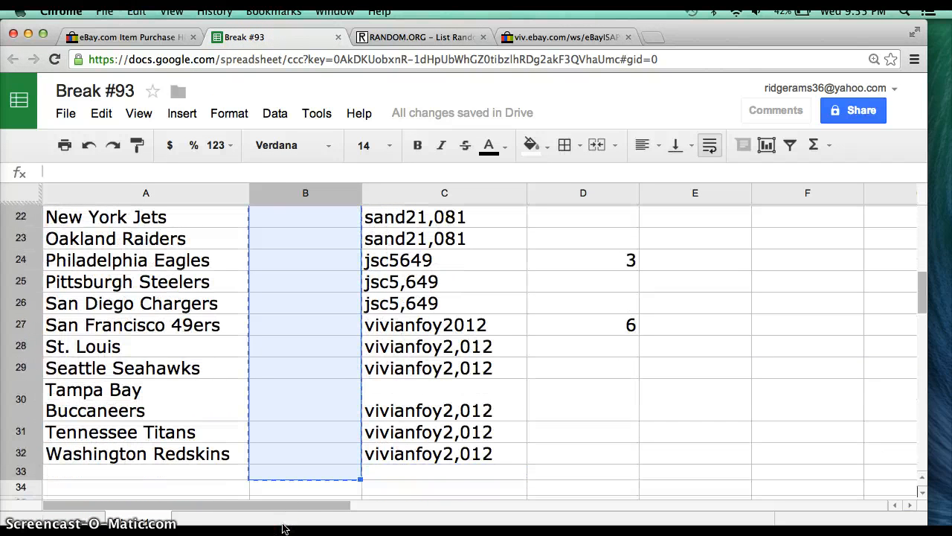
click(304, 453)
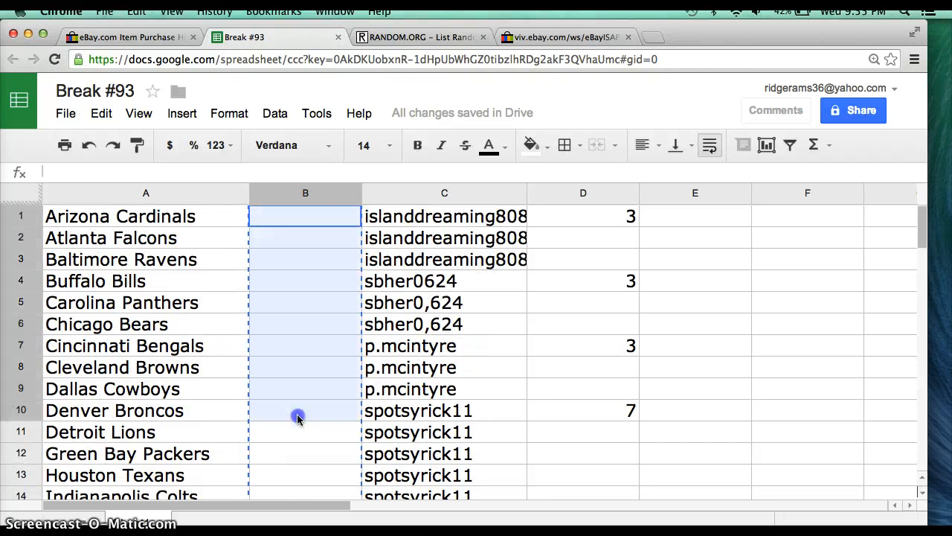
scroll(down, 3)
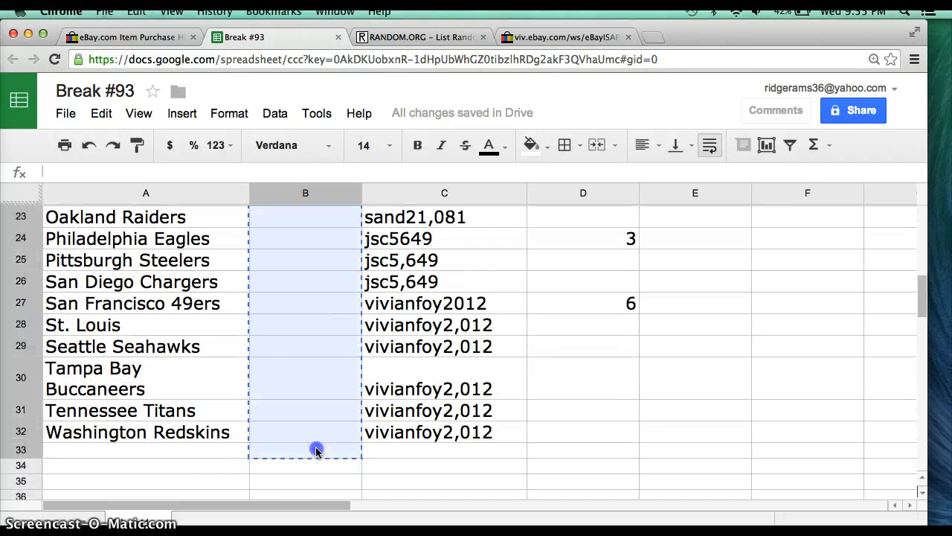
click(305, 449)
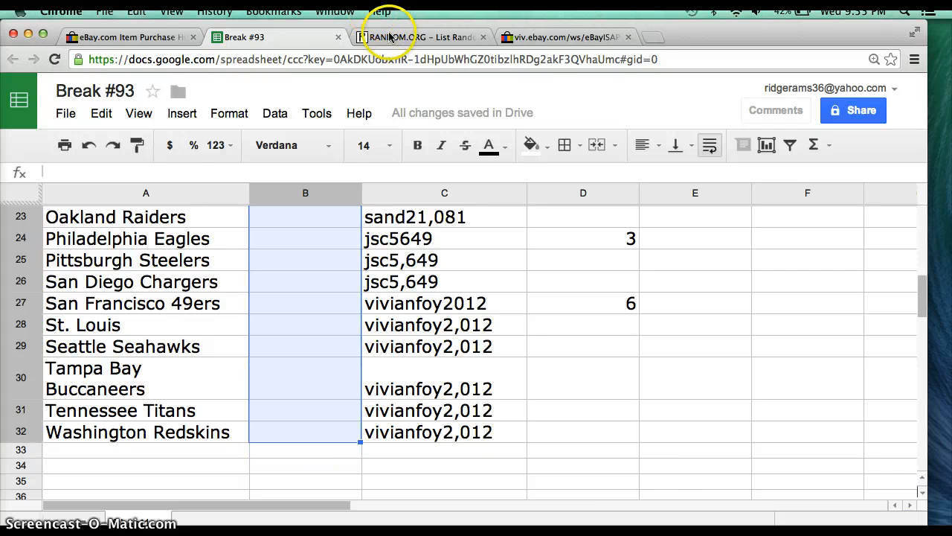
Return to RANDOM.ORG and select the full list of 32 shuffled usernames.
click(422, 37)
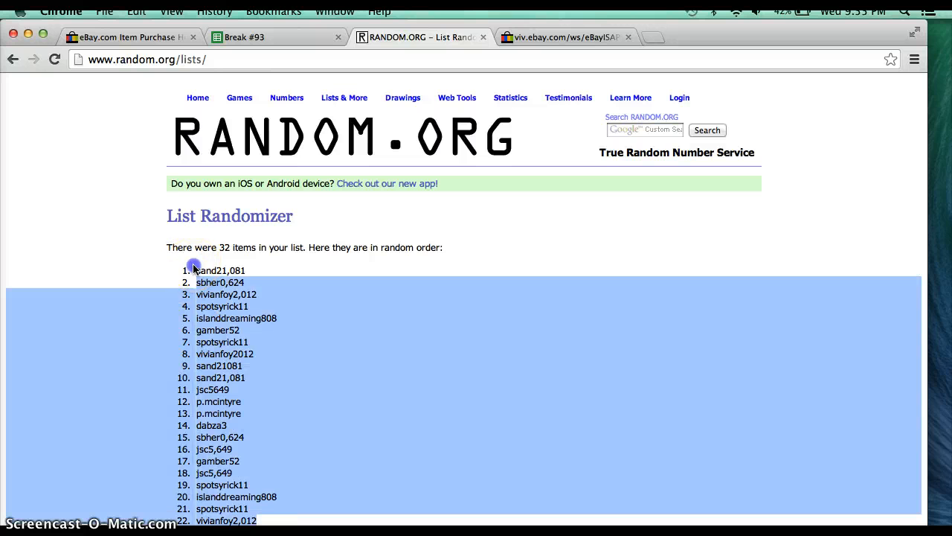
scroll(down, 3)
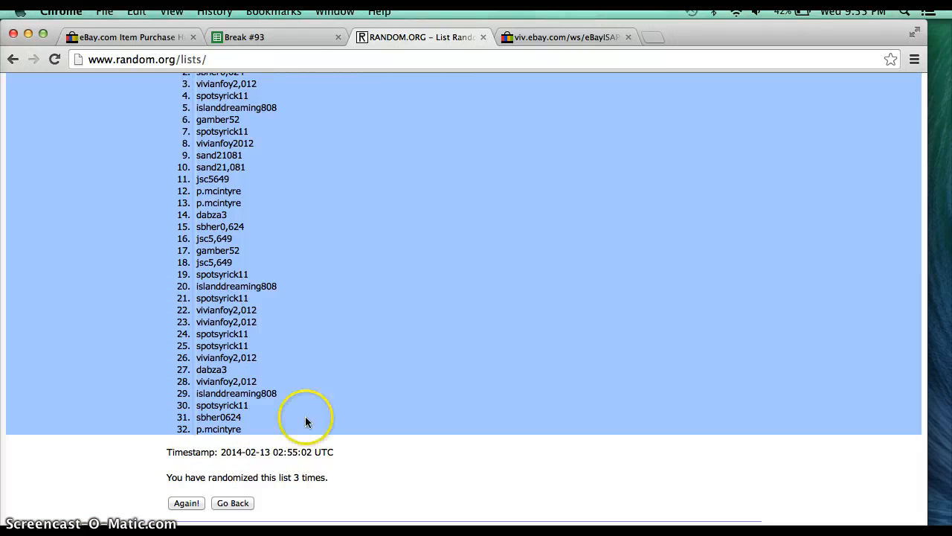
Paste the shuffled usernames into column B and widen it to fit.
click(244, 38)
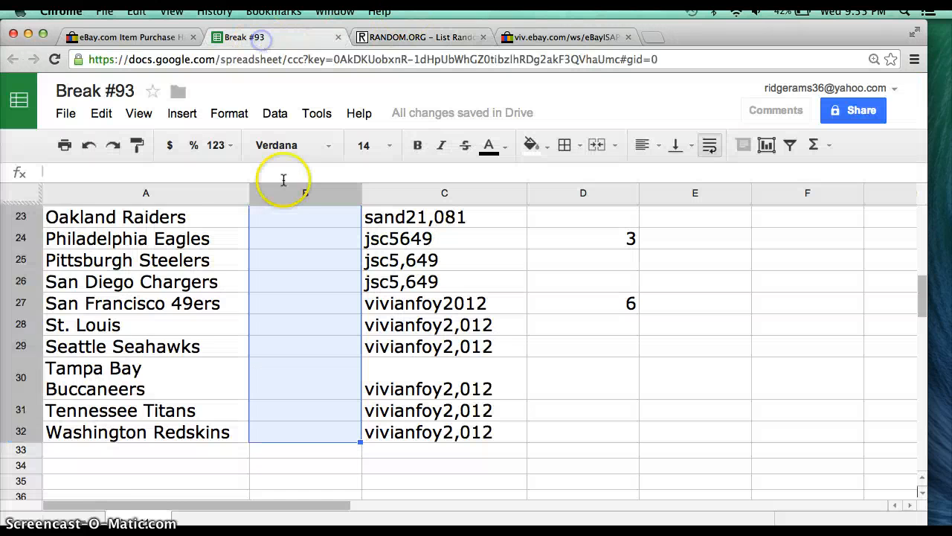
scroll(up, 3)
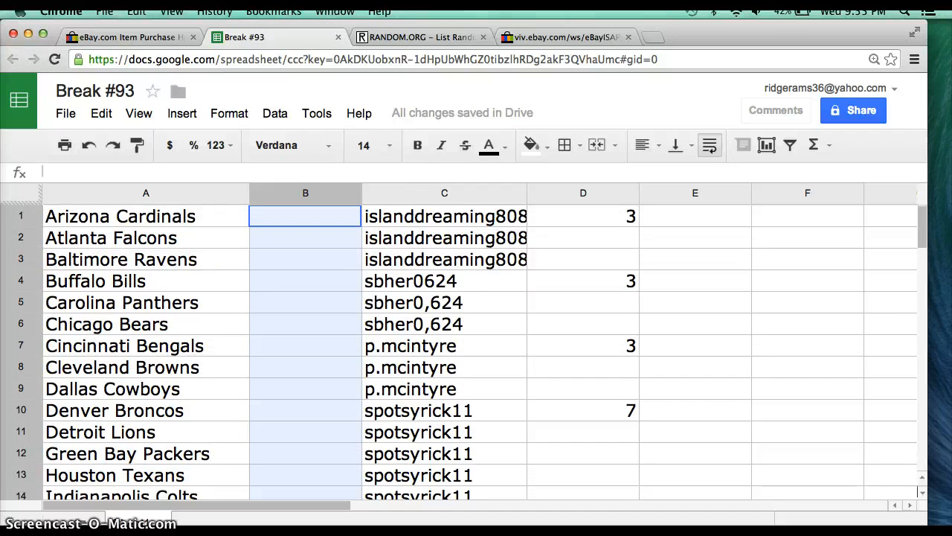
scroll(down, 3)
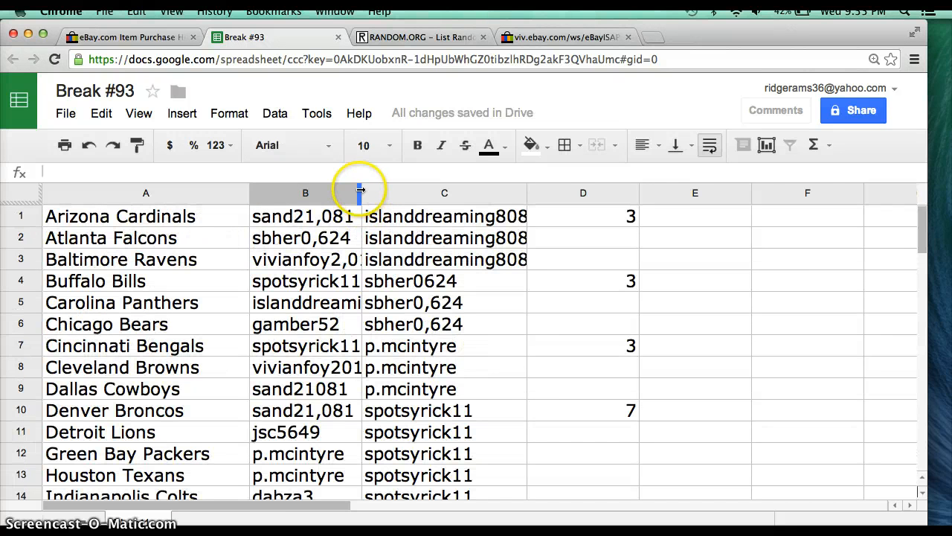
click(331, 216)
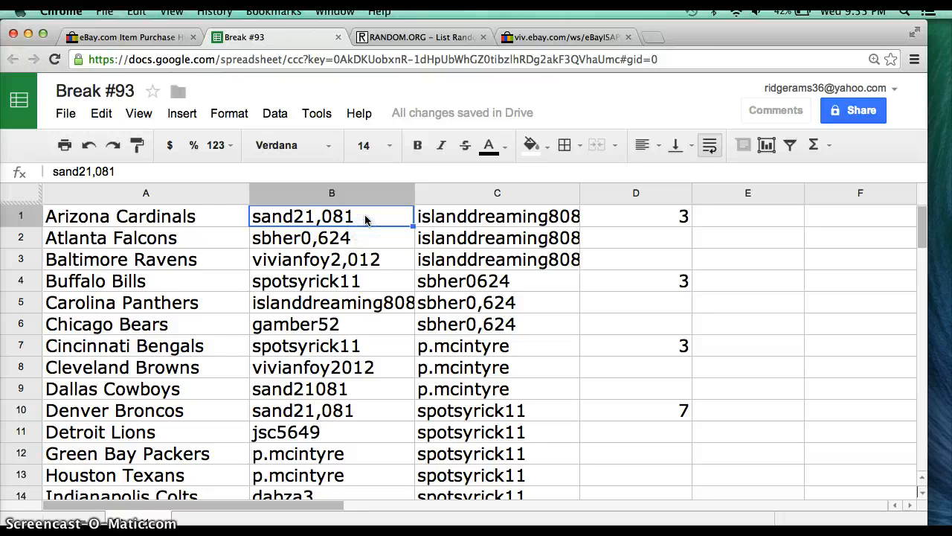
click(331, 237)
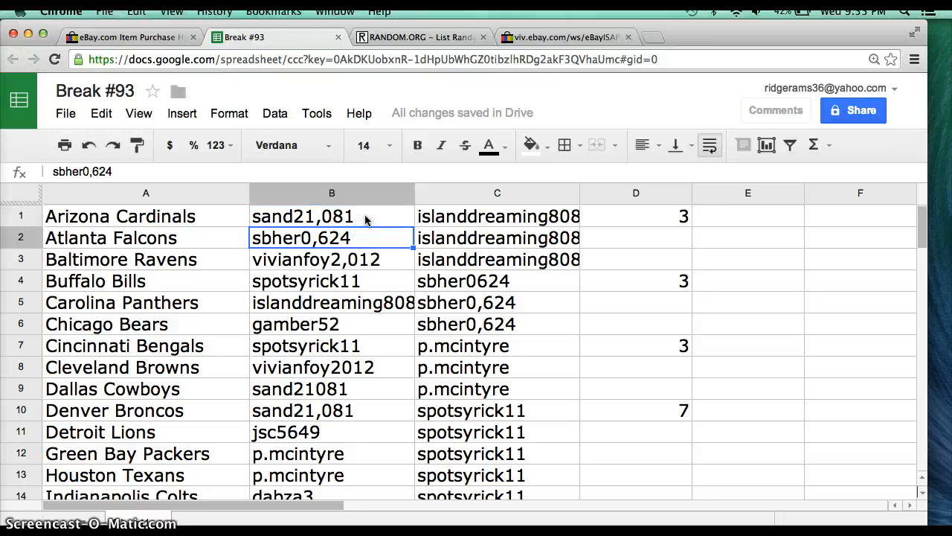
click(331, 259)
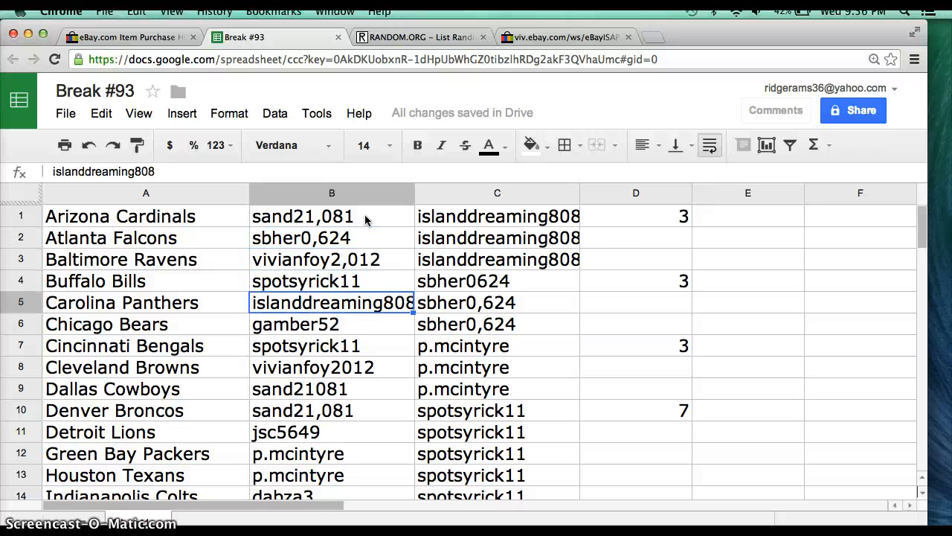
click(332, 323)
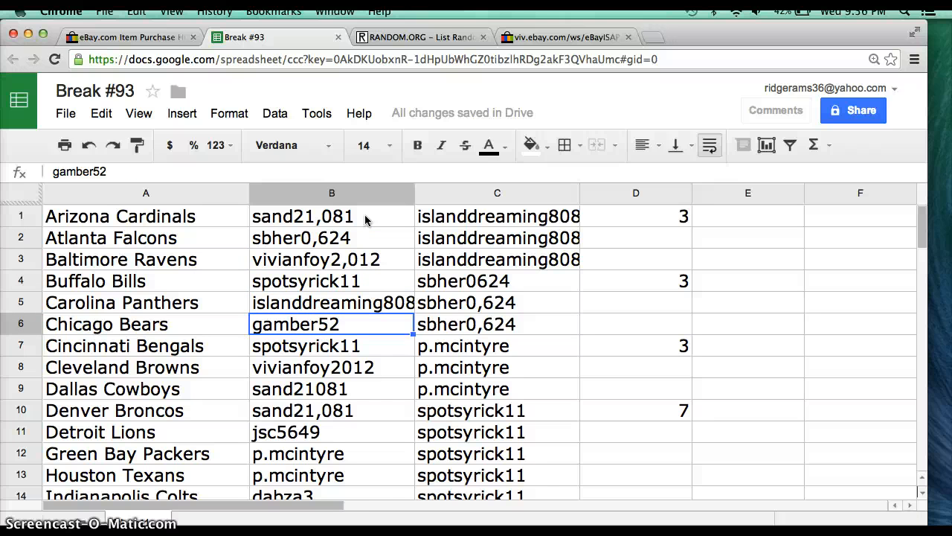
click(331, 345)
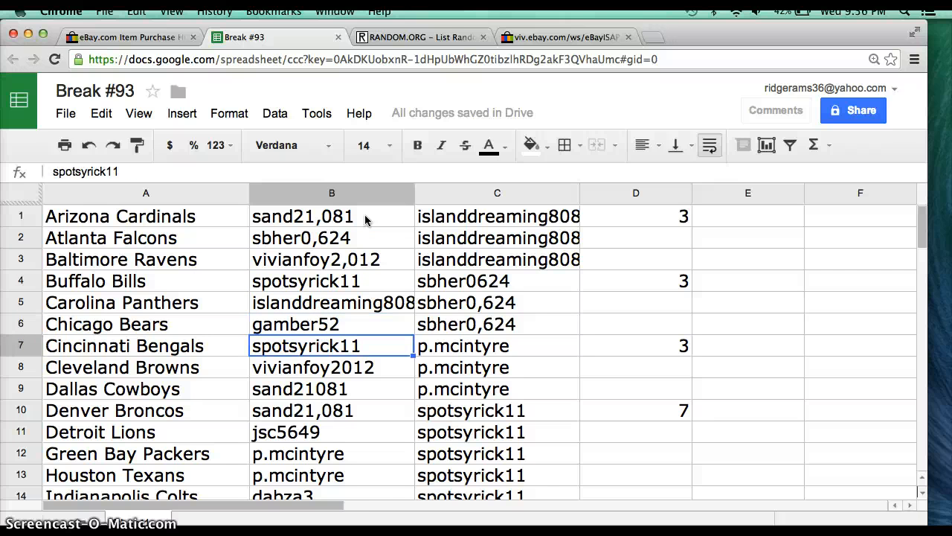
click(332, 366)
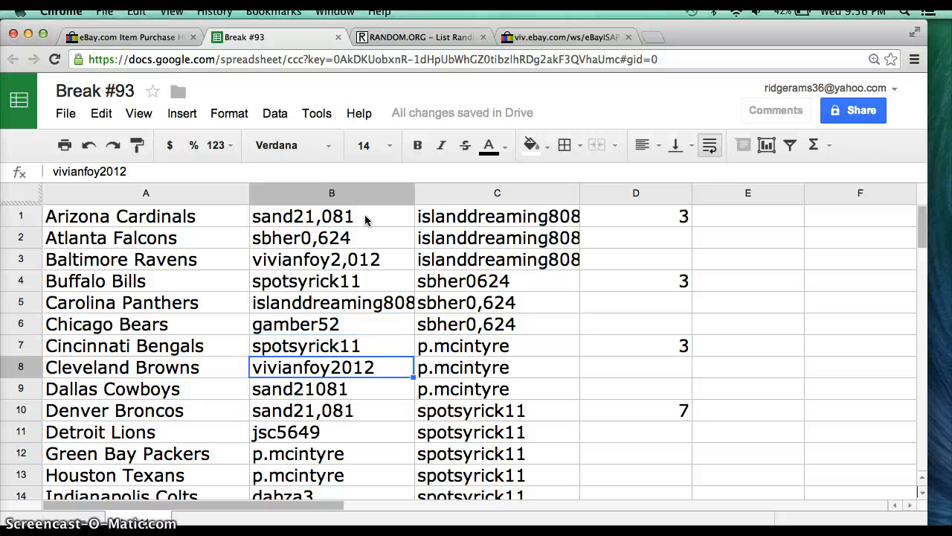
click(331, 388)
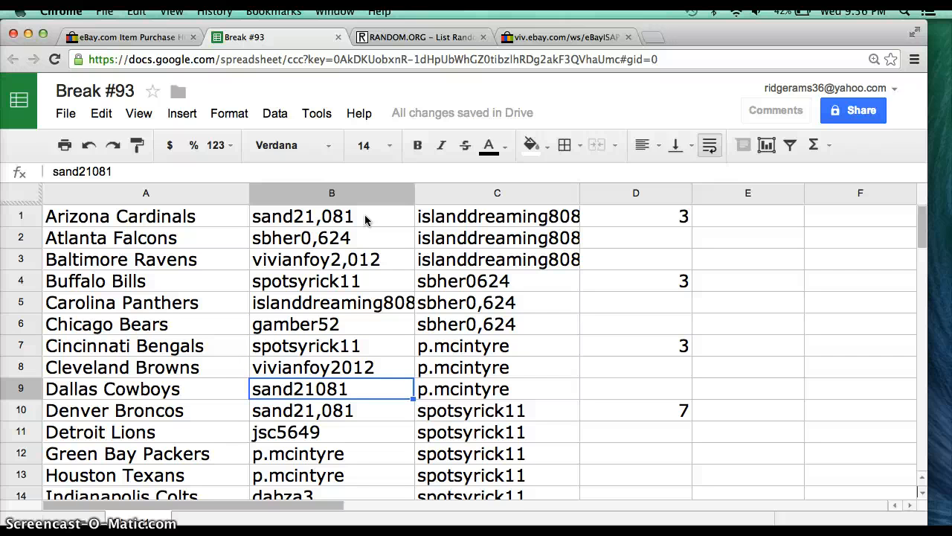
scroll(down, 3)
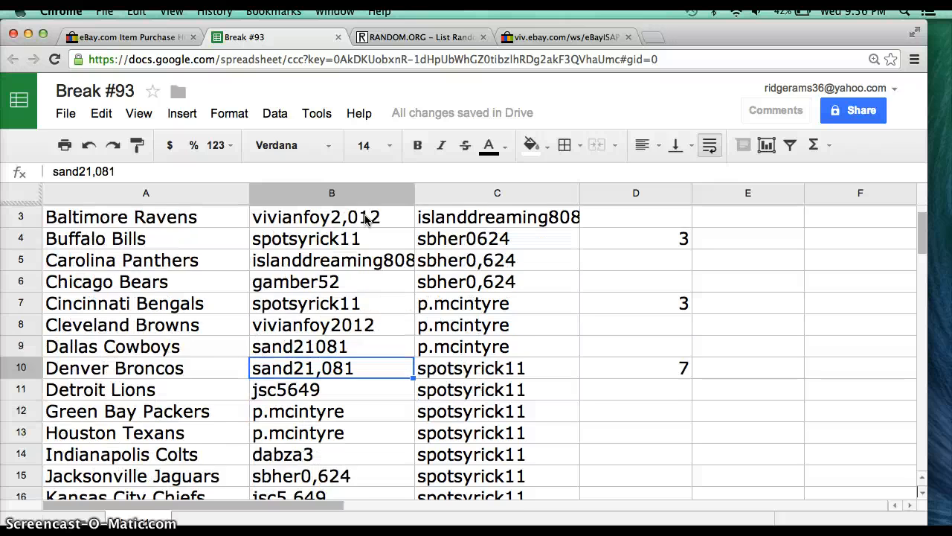
scroll(down, 3)
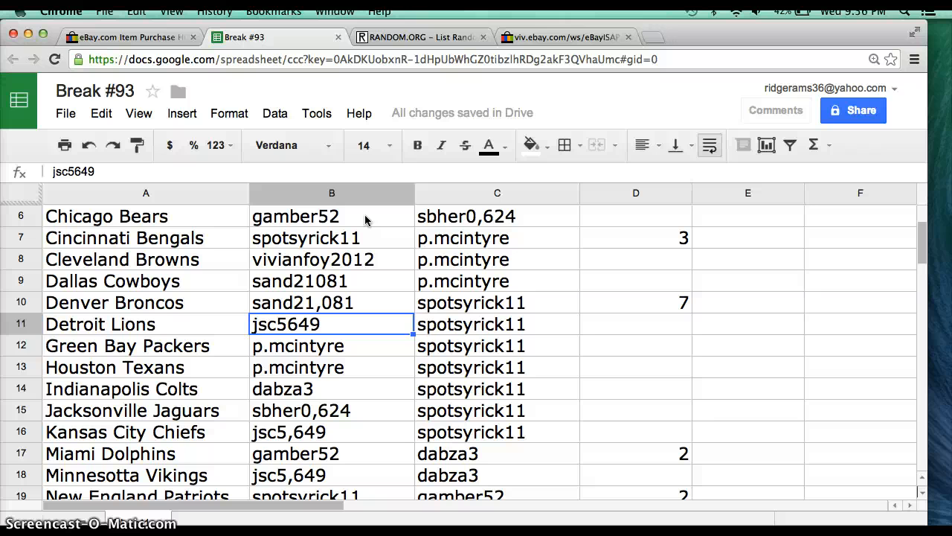
click(331, 346)
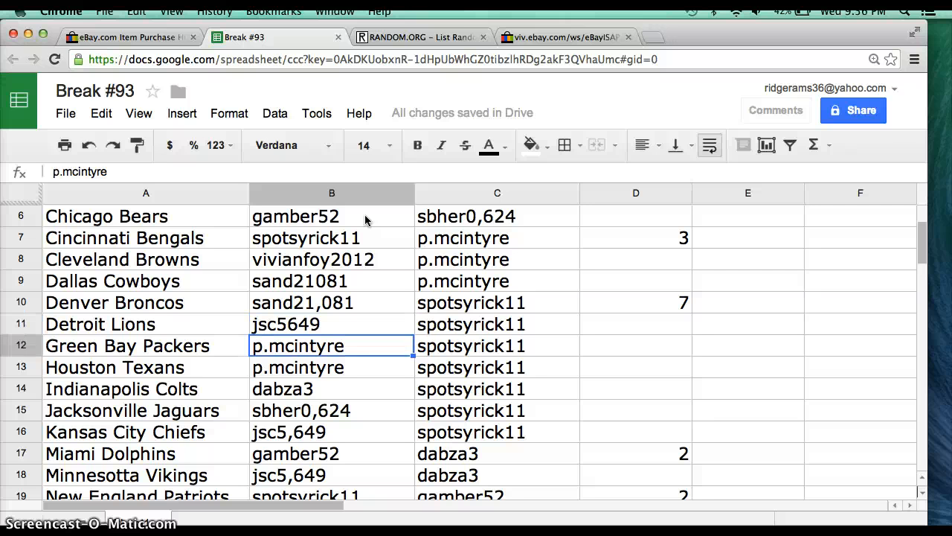
click(331, 388)
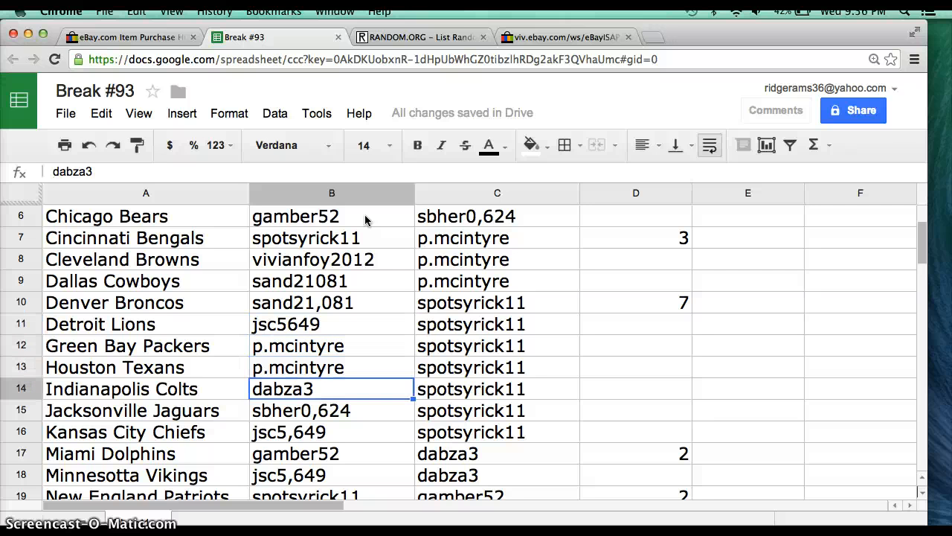
click(332, 431)
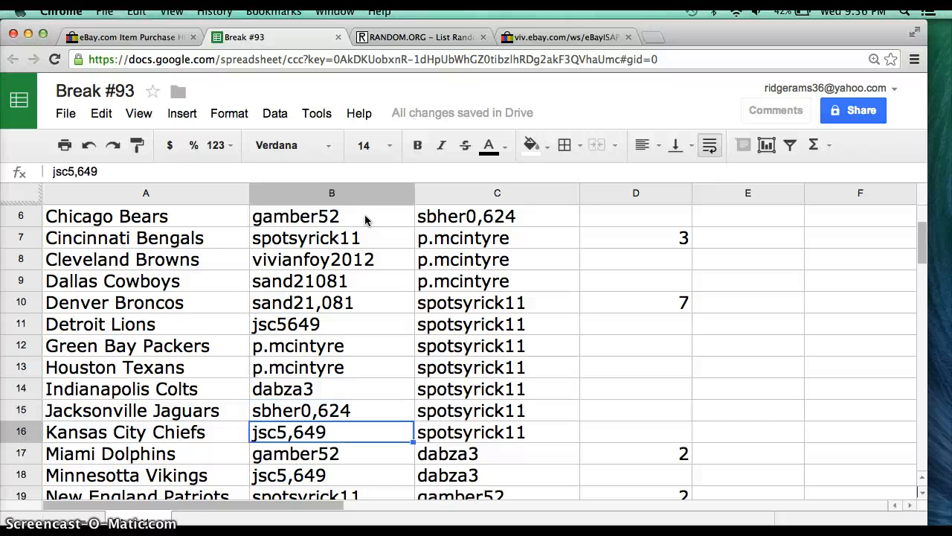
click(332, 453)
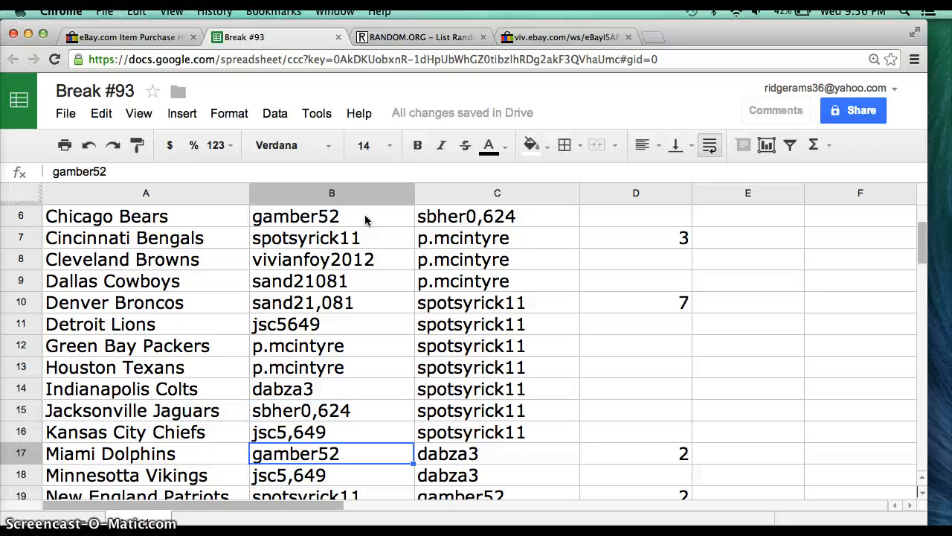
scroll(down, 3)
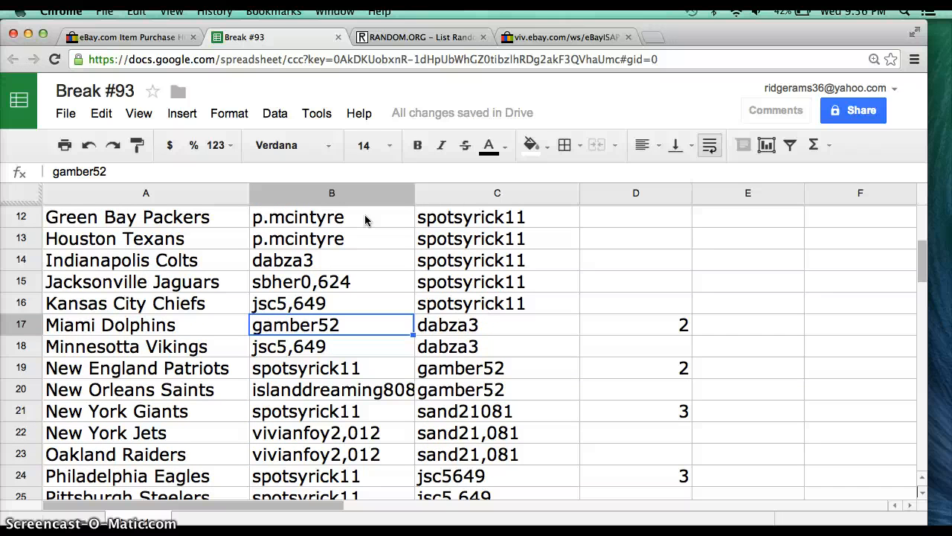
click(331, 367)
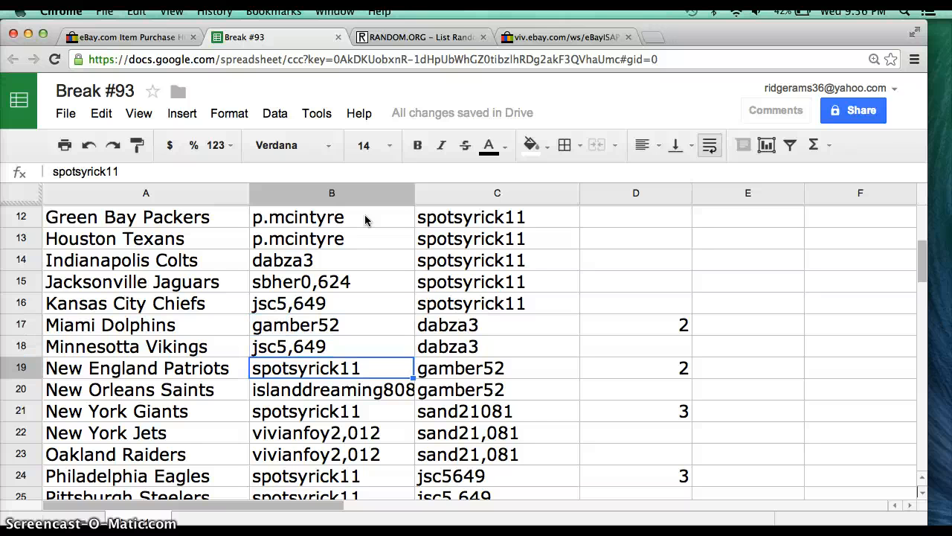
click(332, 389)
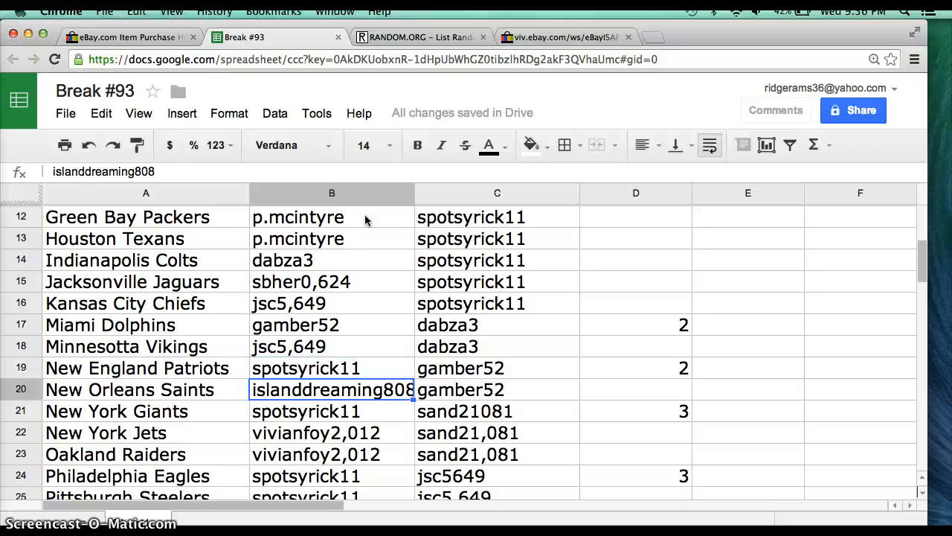
click(331, 411)
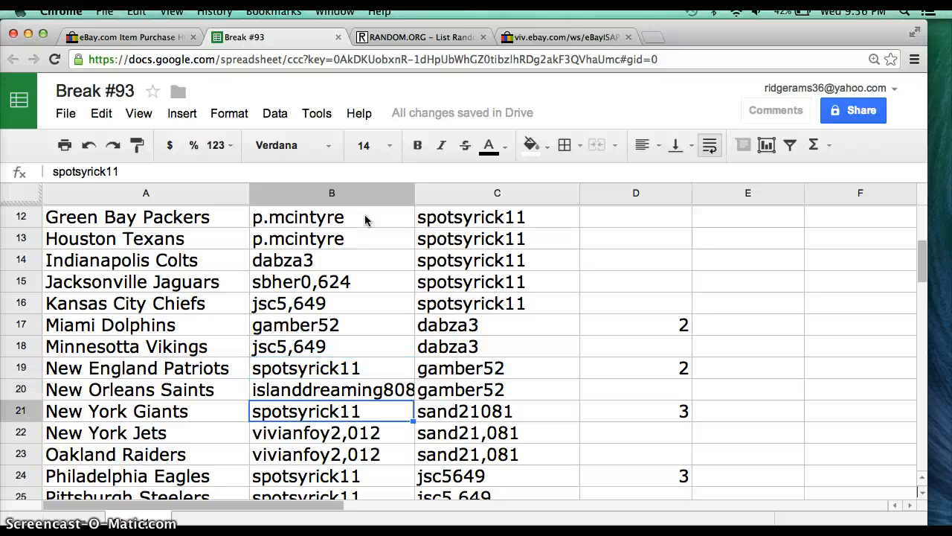
click(331, 455)
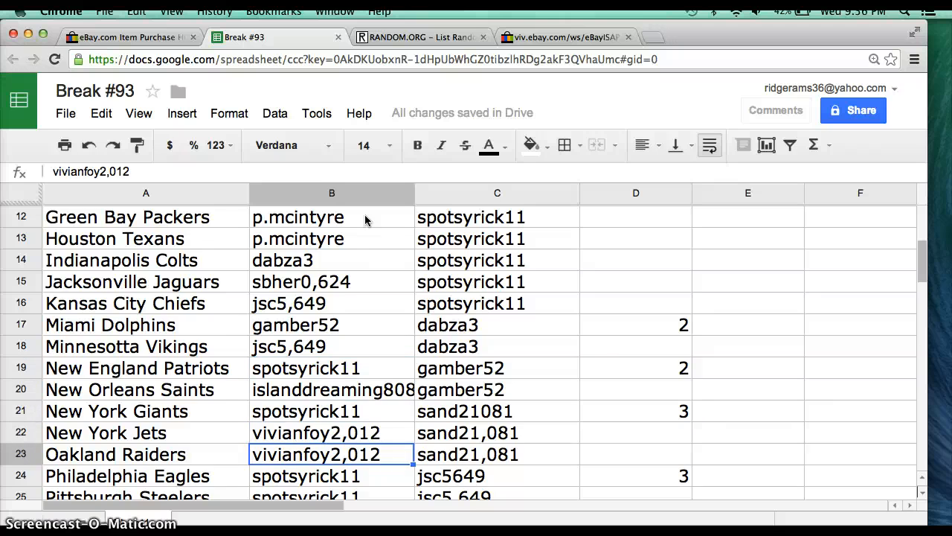
scroll(down, 3)
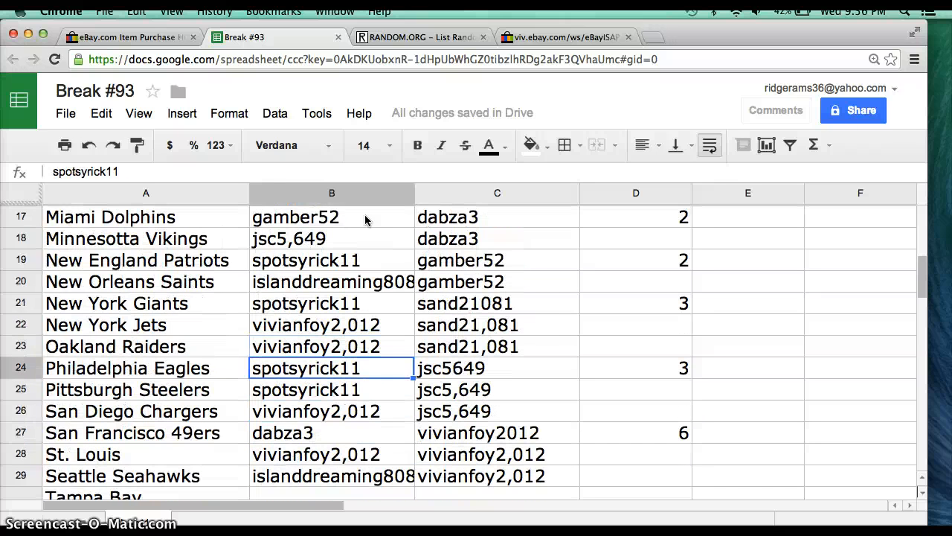
click(331, 389)
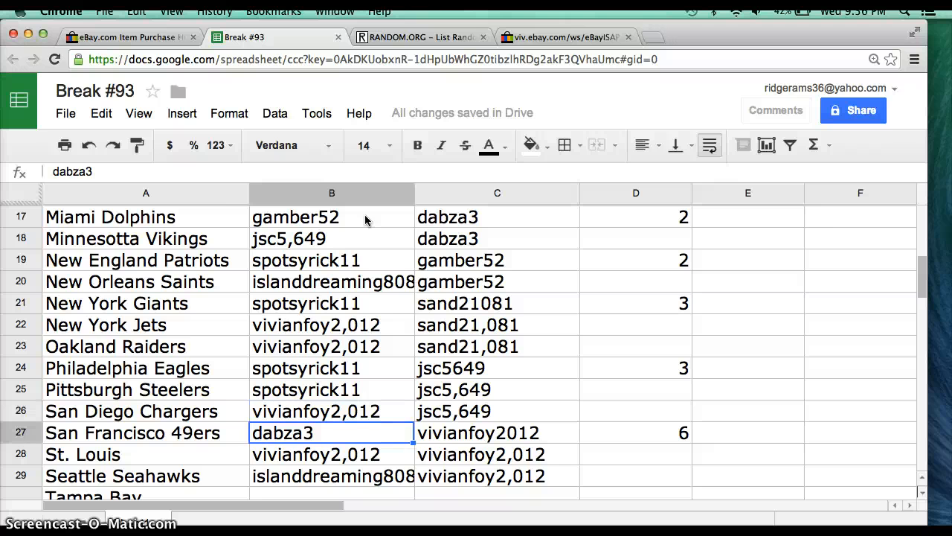
scroll(down, 3)
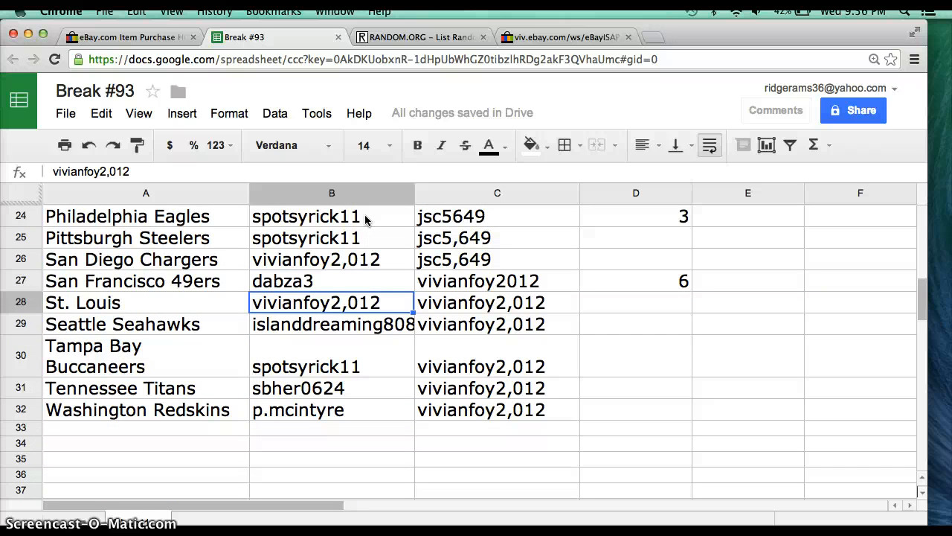
click(331, 324)
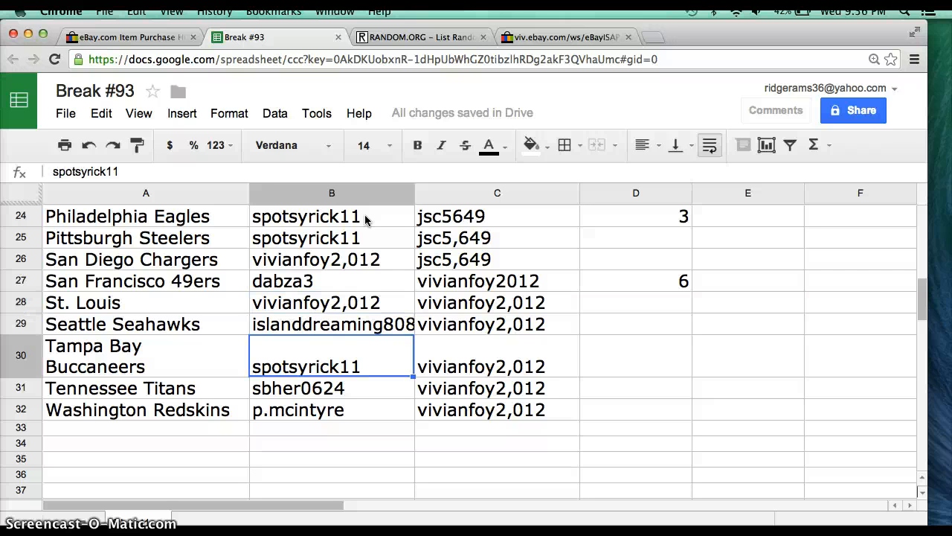
click(331, 409)
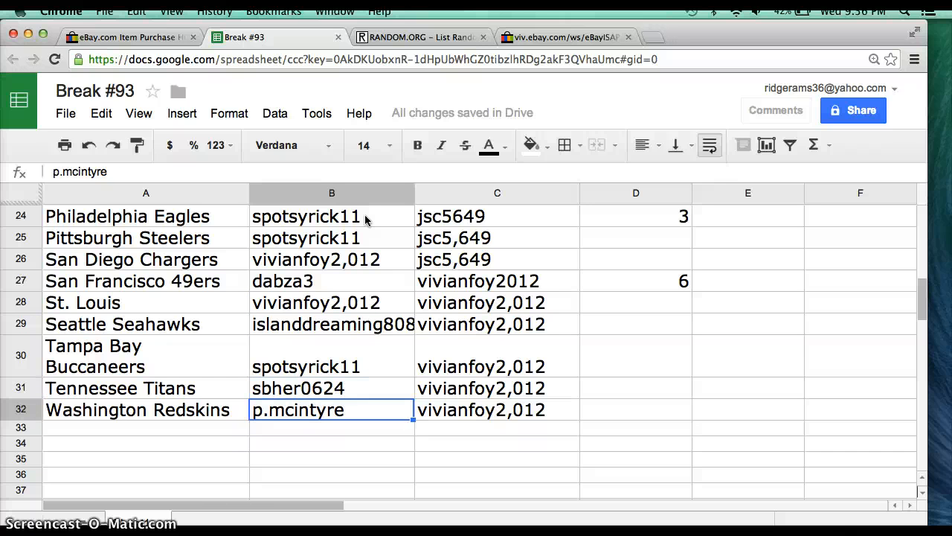
mouse_move(766, 491)
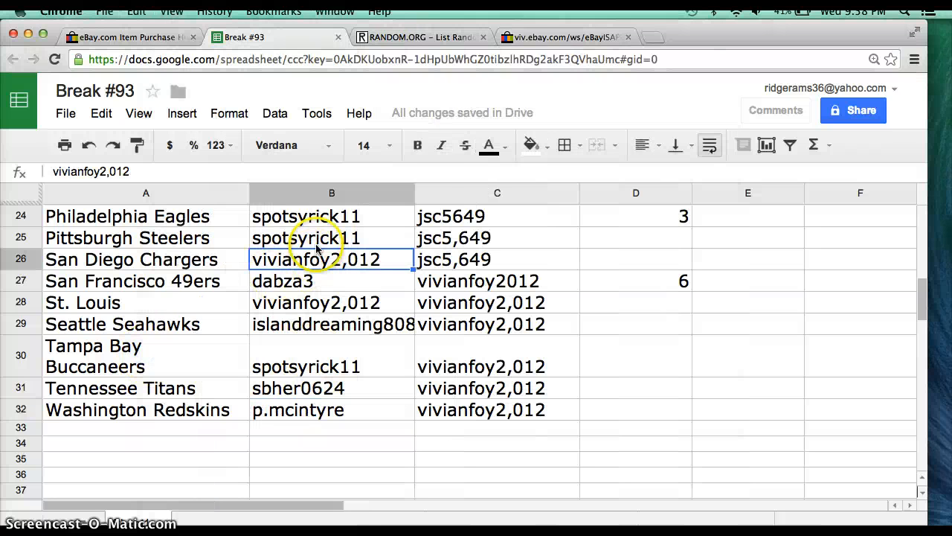
click(417, 145)
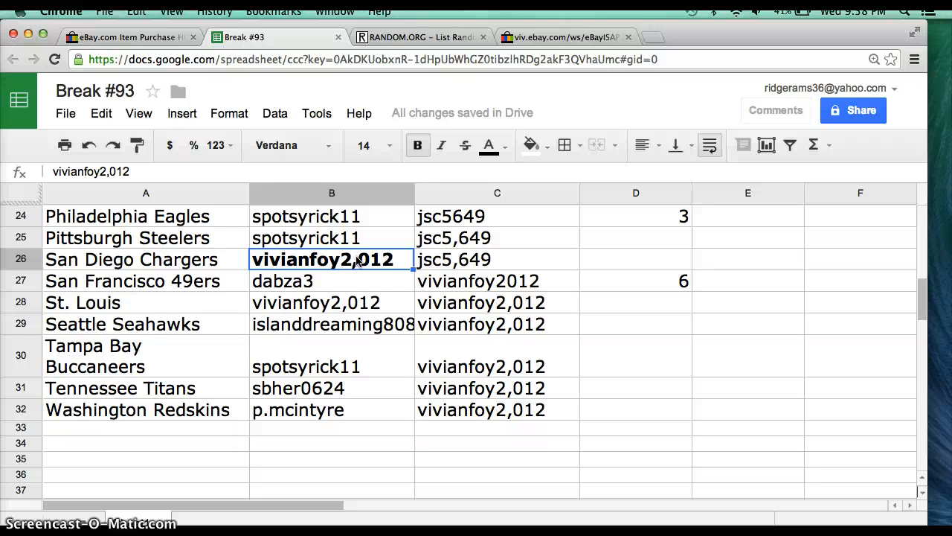
mouse_move(287, 329)
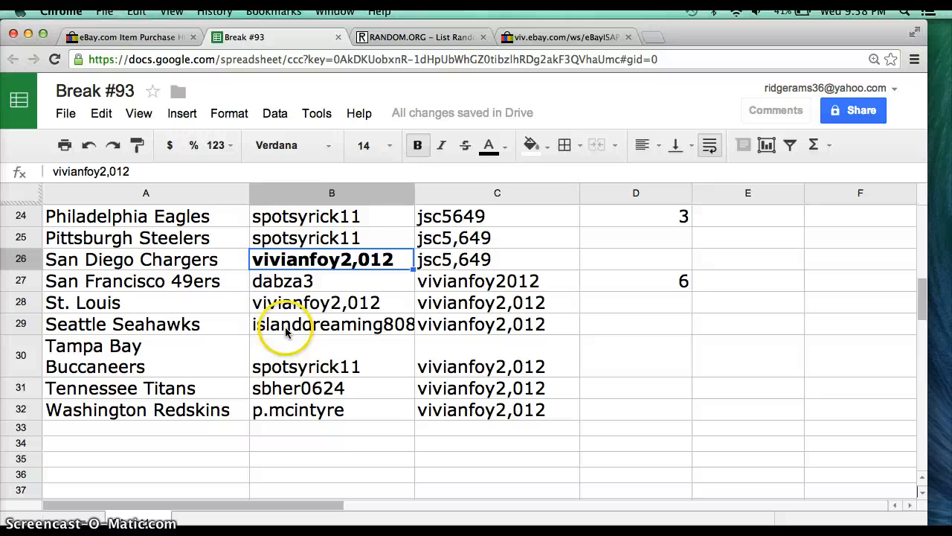